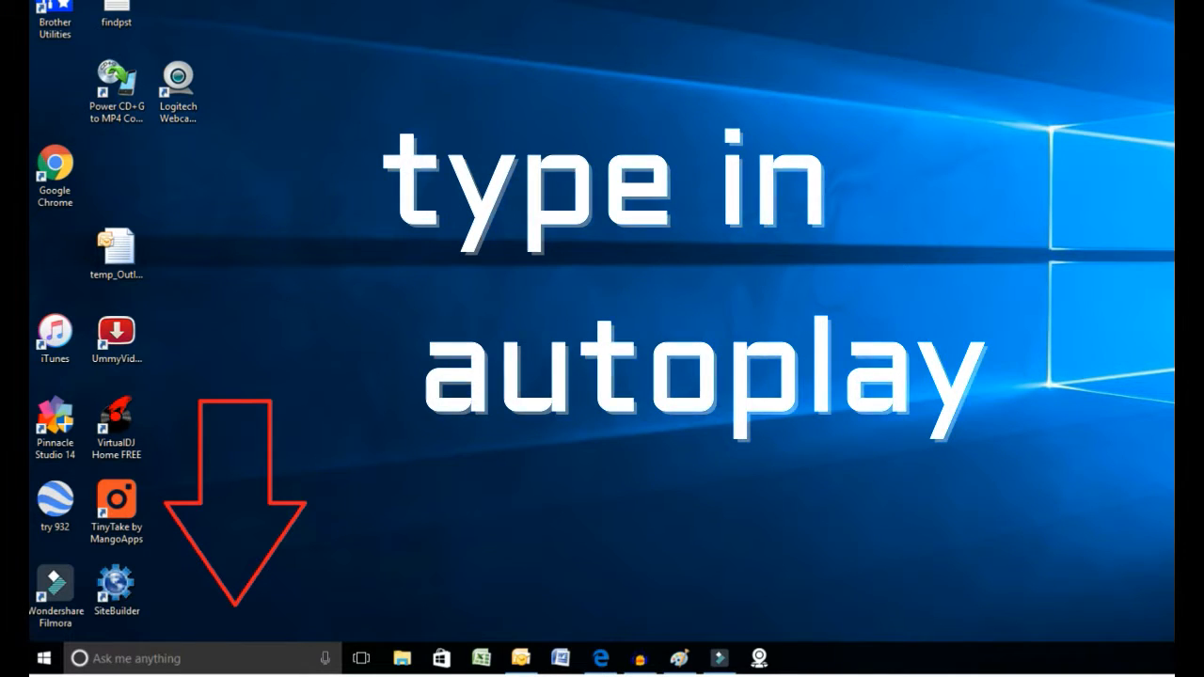
- Search Windows for "autoplay" to surface AutoPlay settings as the best match
type("autoplay")
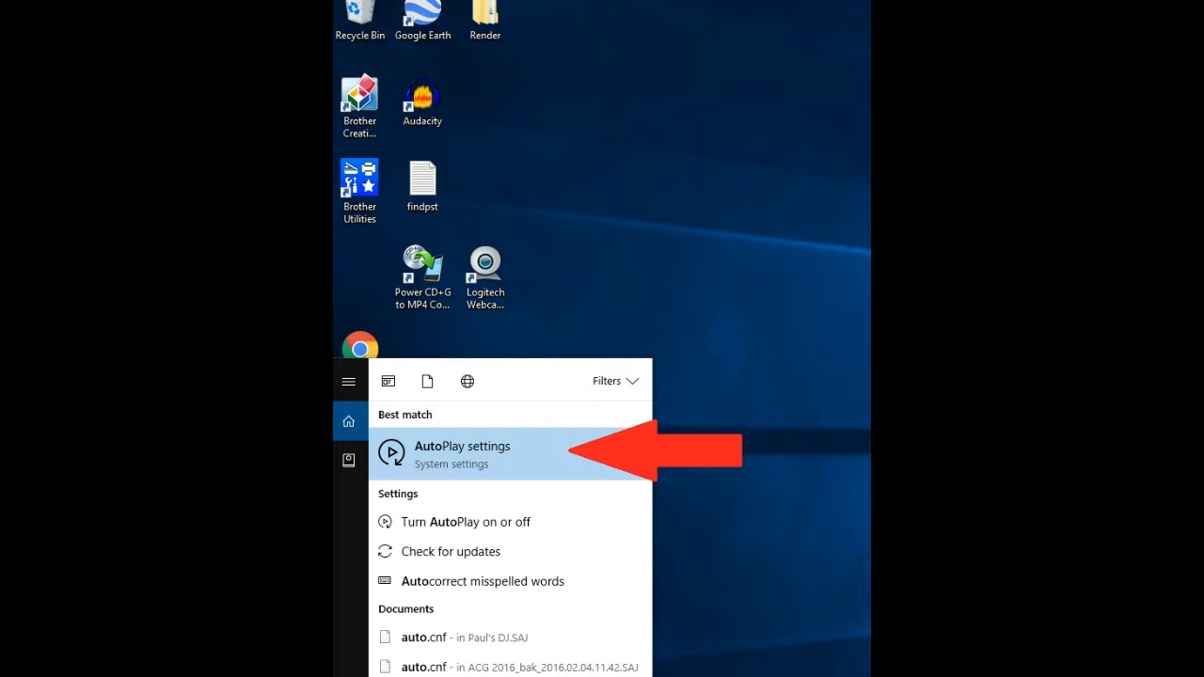
left_click(461, 455)
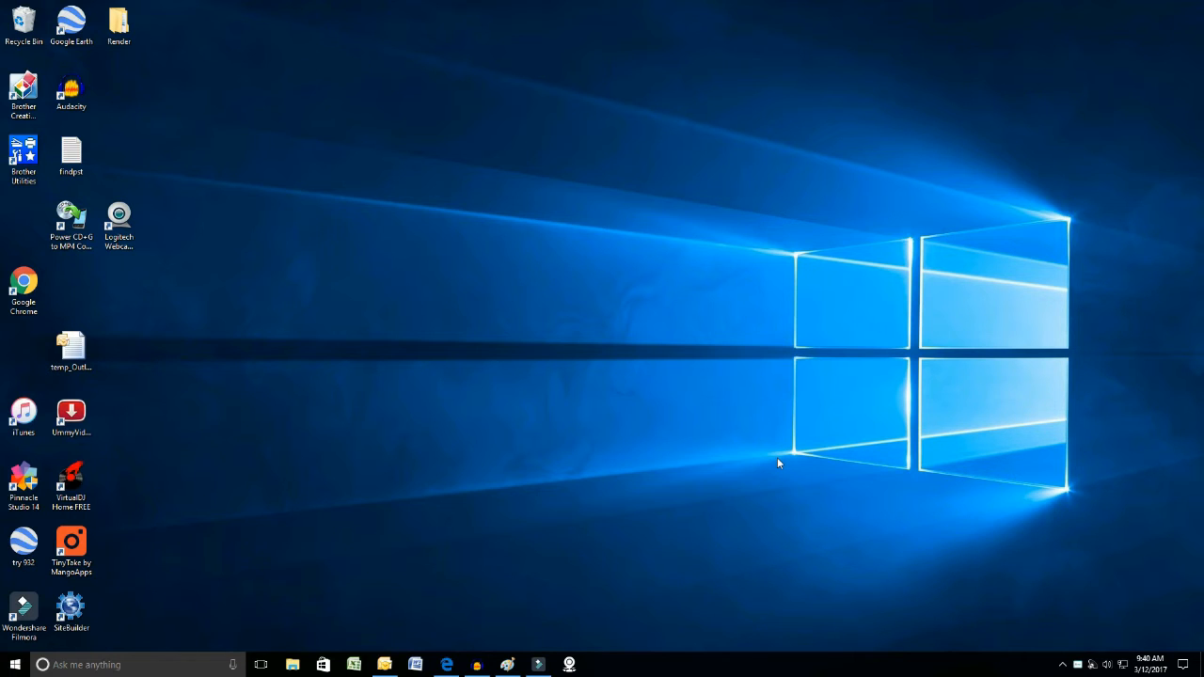
left_click(292, 665)
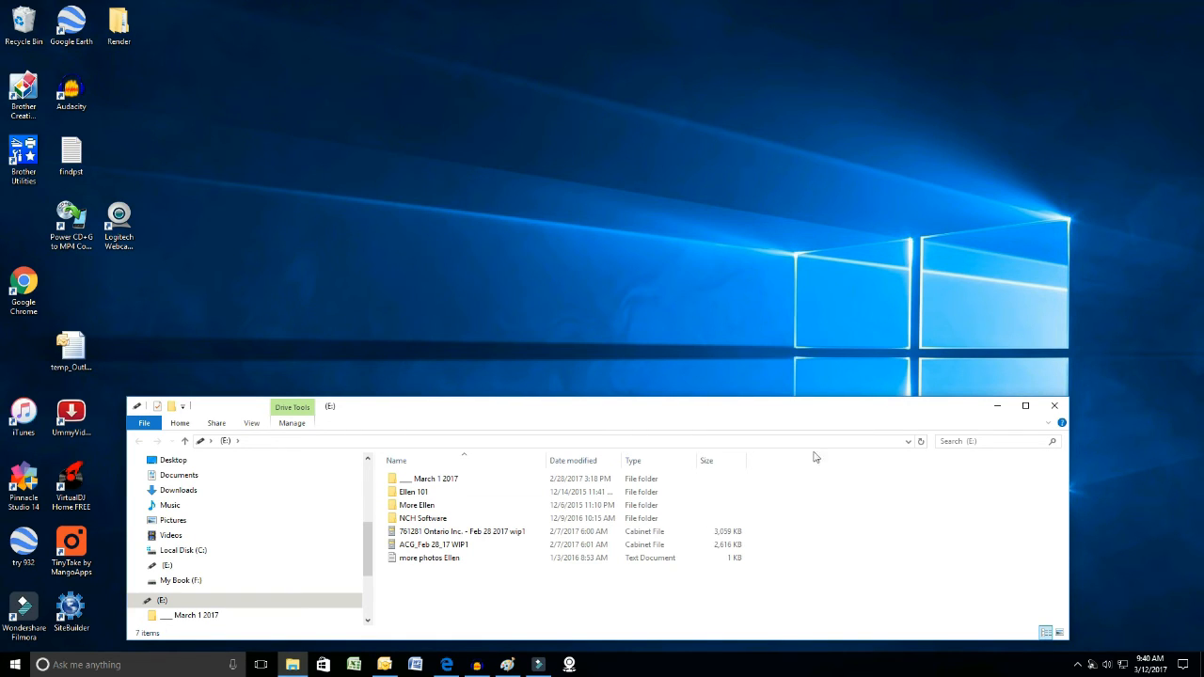
mouse_move(873, 424)
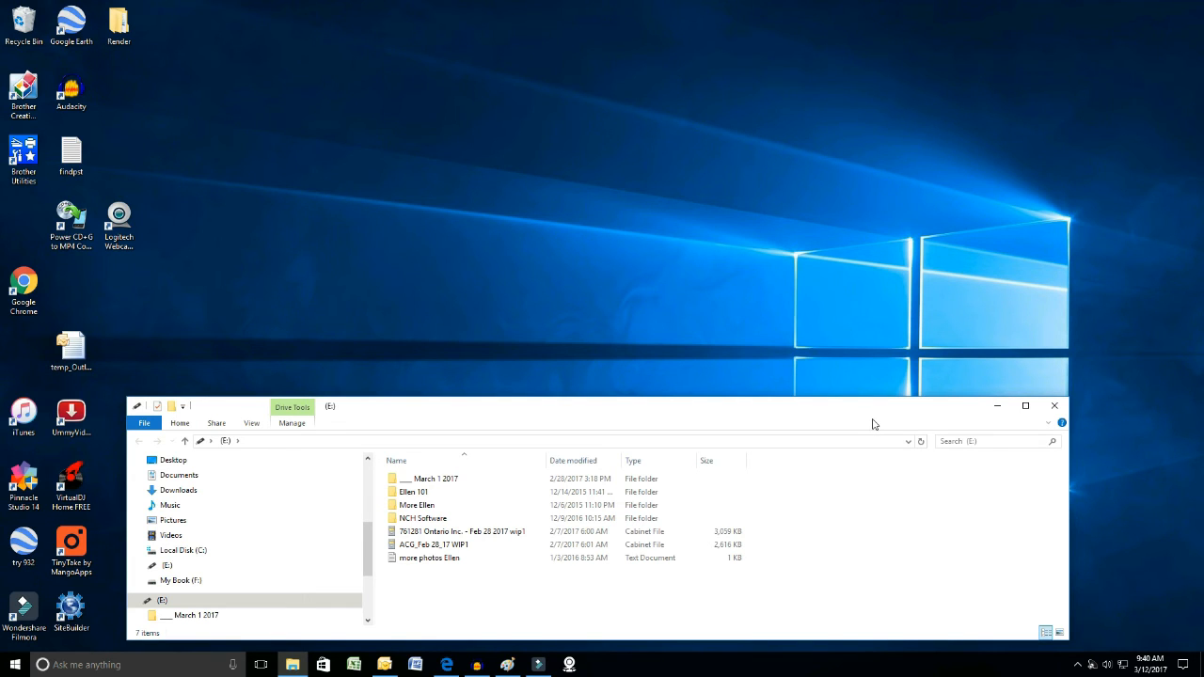
left_click(1053, 405)
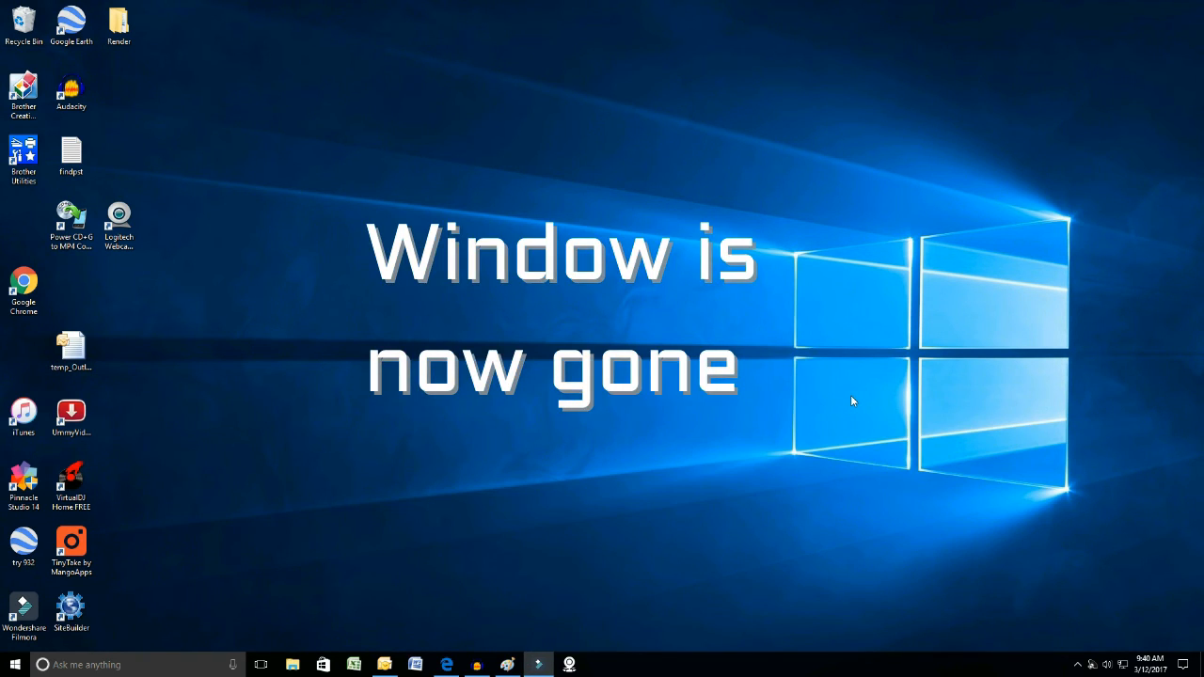